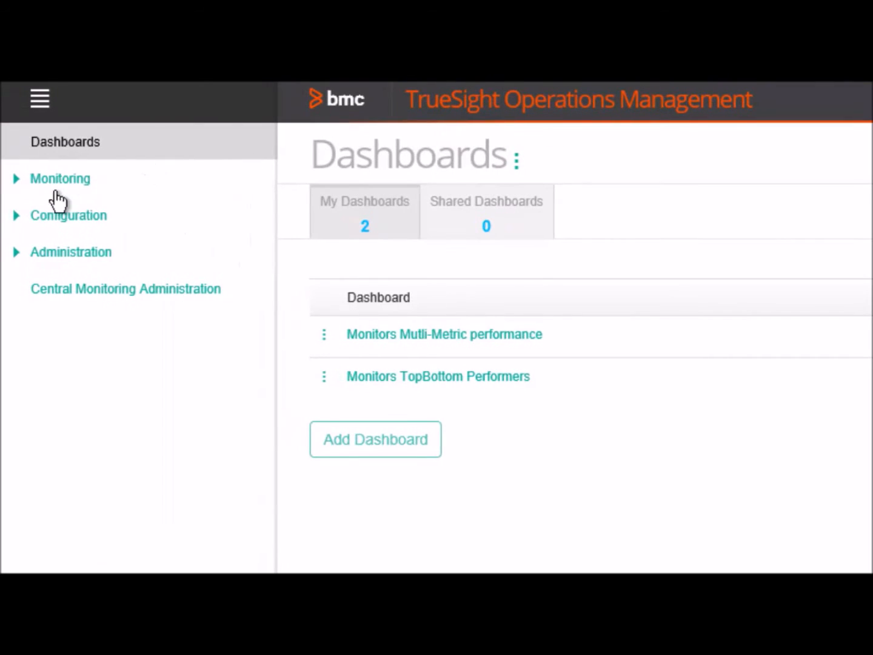
mouse_move(25, 251)
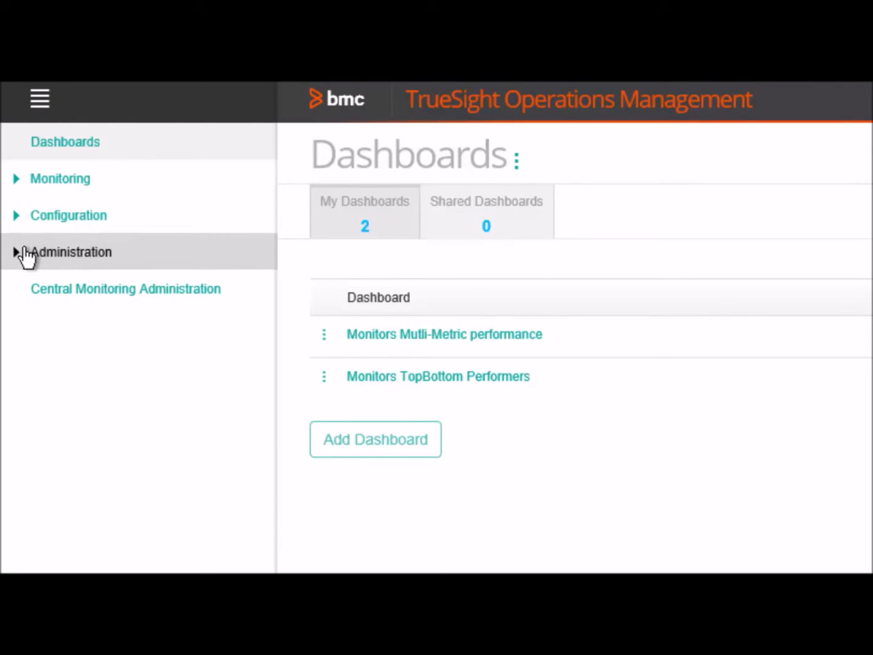
- Go to Administration > Components and reveal the Add Component action
click(71, 252)
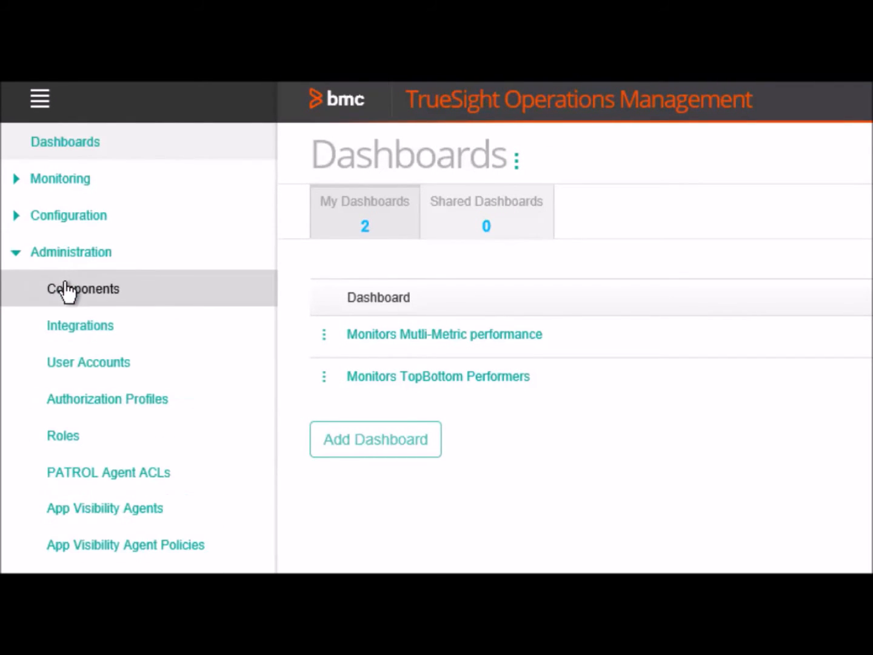
click(83, 289)
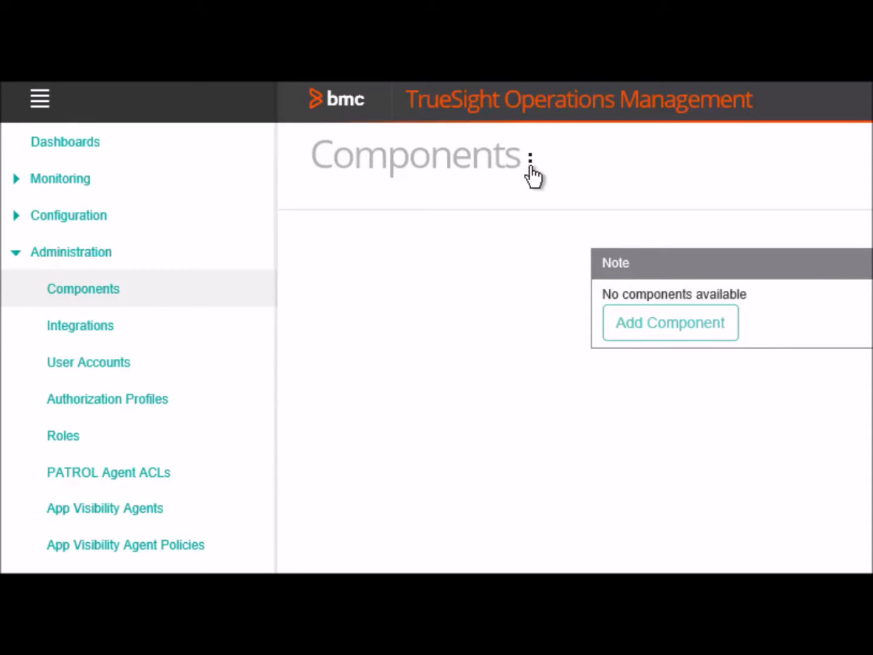
click(529, 159)
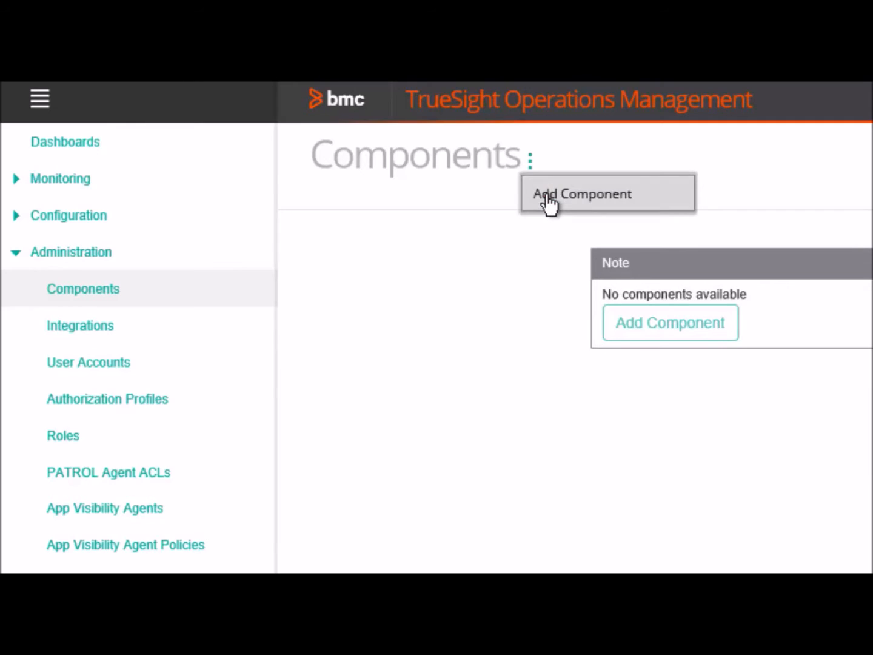
- Start a new component with Infrastructure Management Server as the type
click(582, 193)
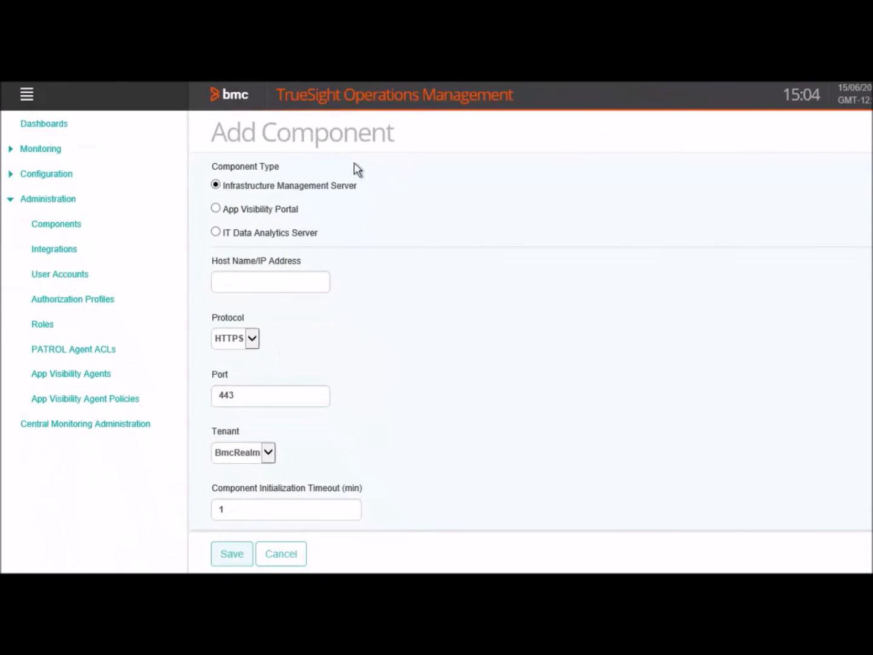
mouse_move(288, 230)
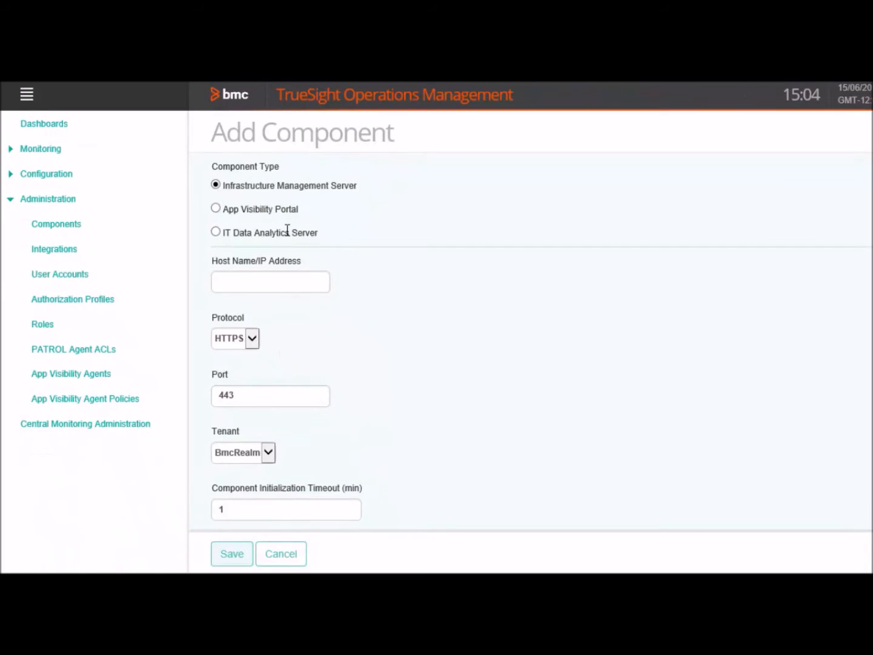
mouse_move(240, 200)
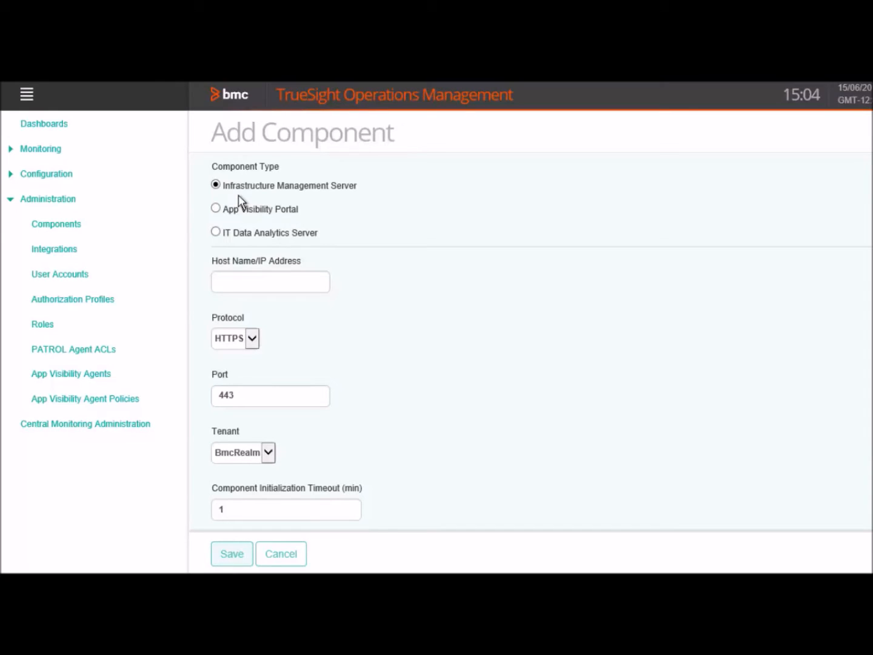
mouse_move(340, 199)
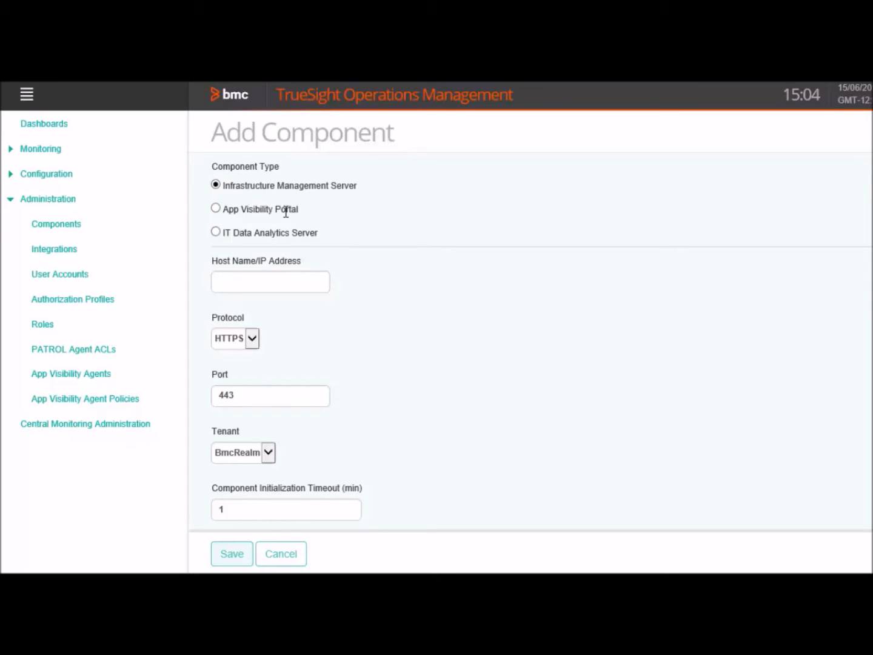
mouse_move(265, 232)
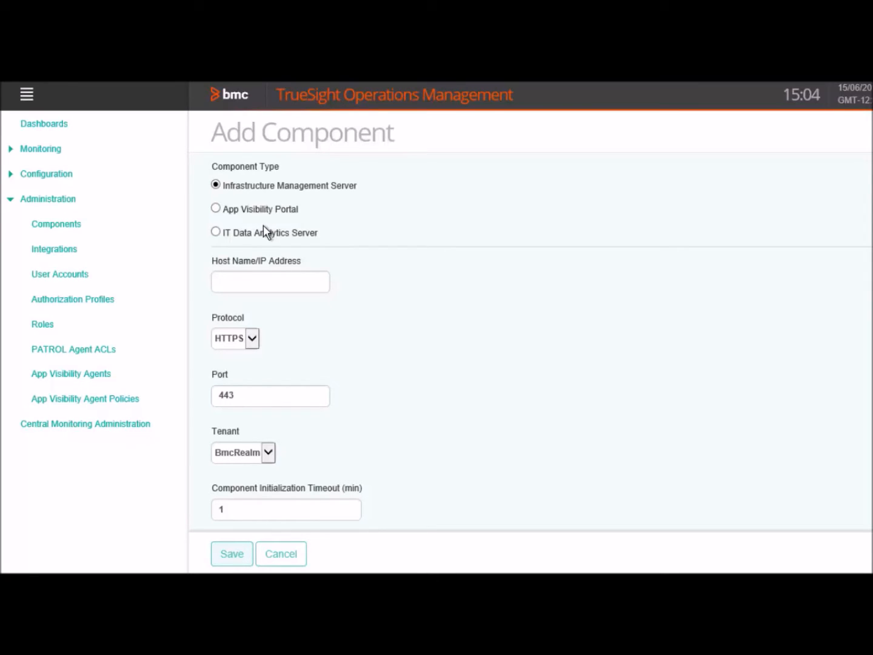
mouse_move(253, 232)
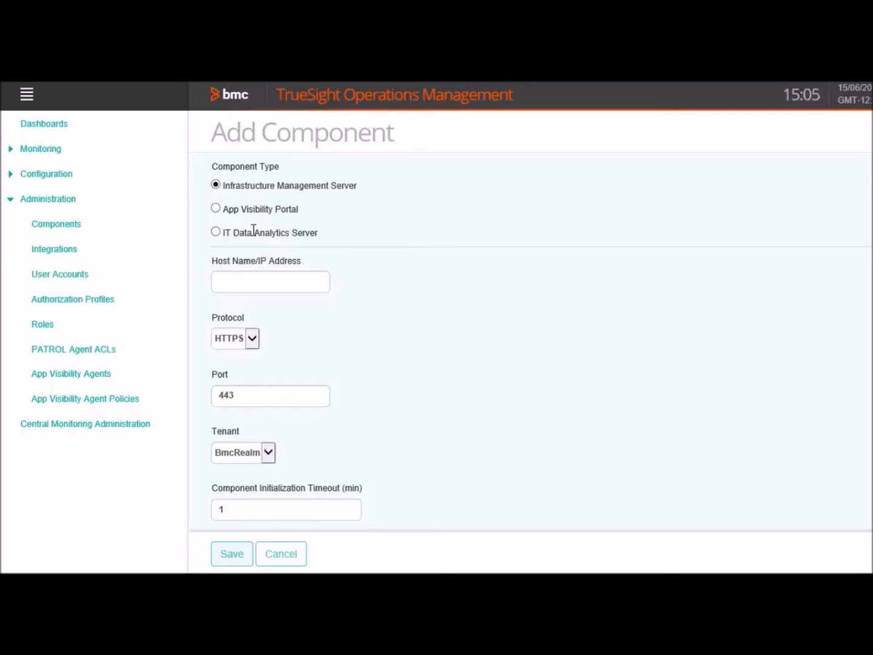
mouse_move(279, 235)
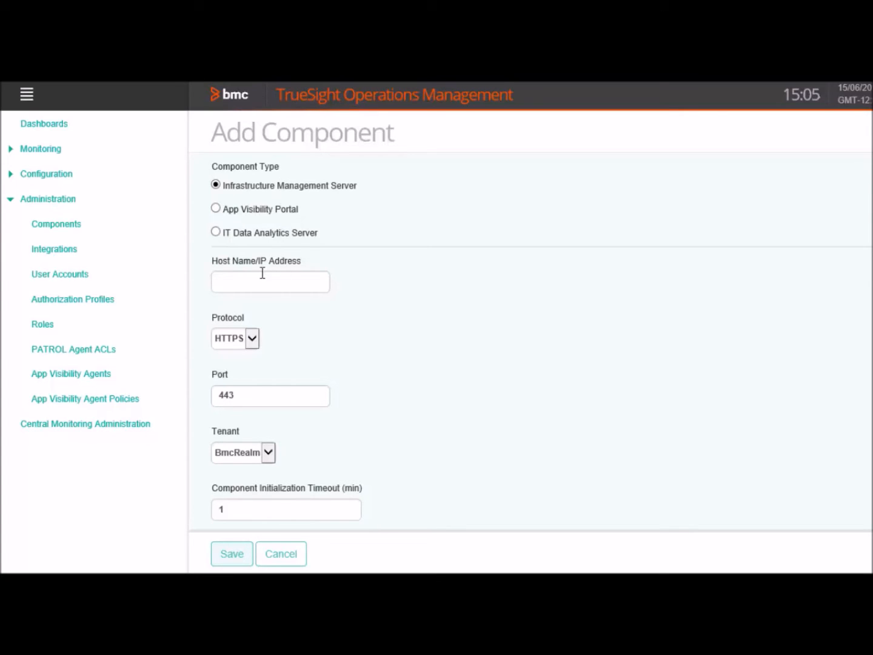
mouse_move(252, 278)
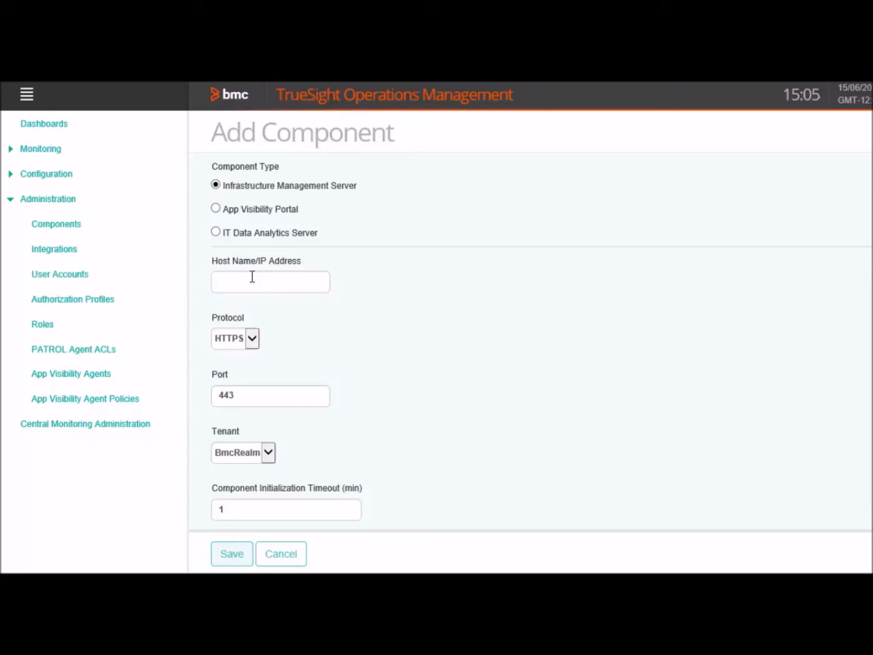
- Enter host pun-016281.bmc.com, keep HTTPS 443, review tenant BmcRealm and the timeout
text(pun-016281.bmc.com)
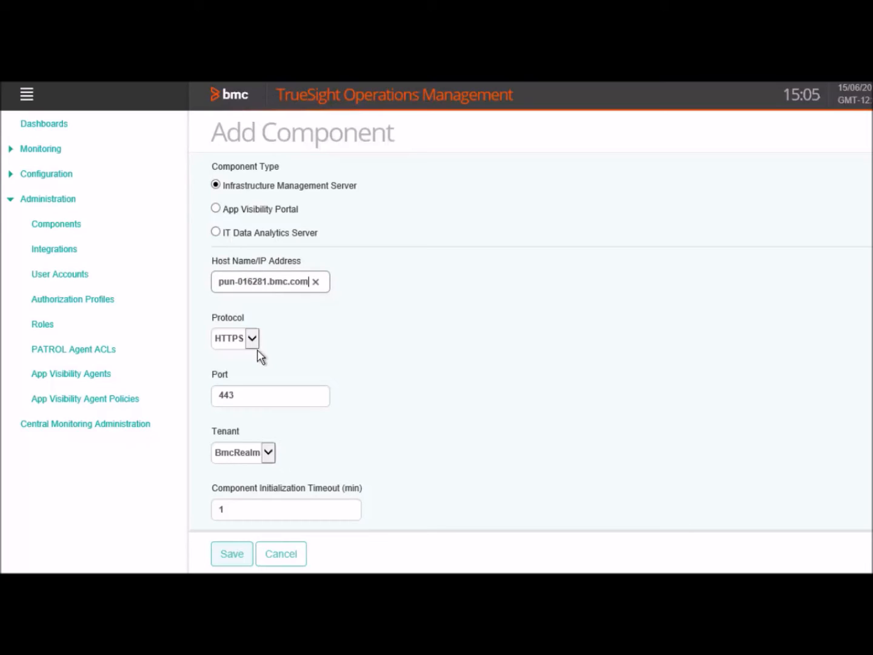
mouse_move(256, 392)
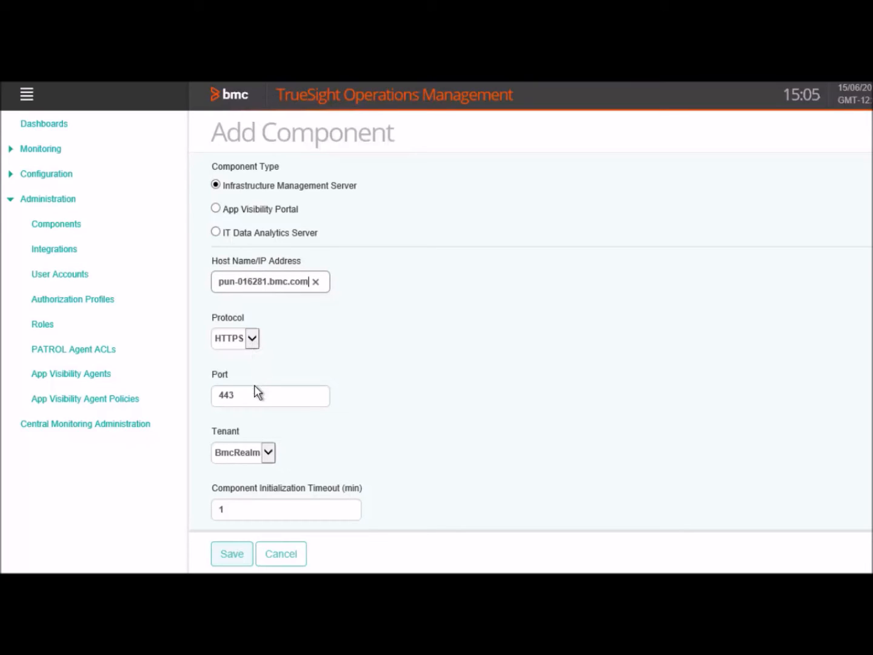
click(269, 395)
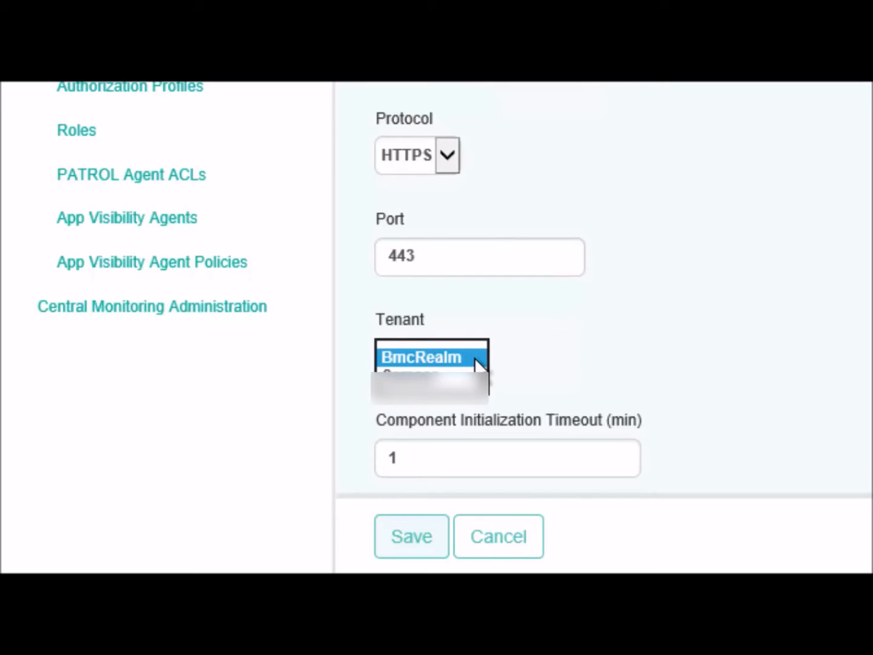
click(421, 357)
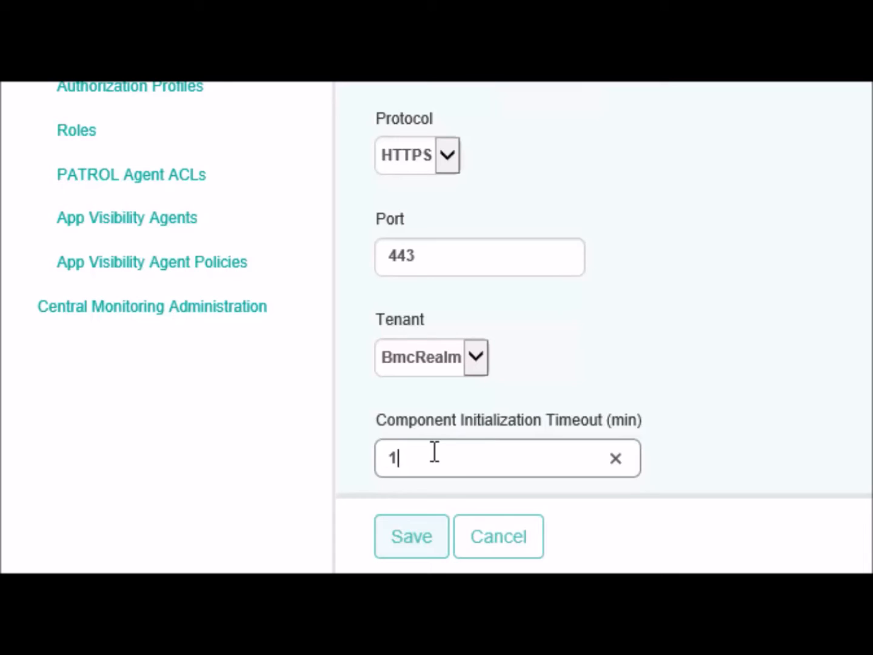
click(412, 536)
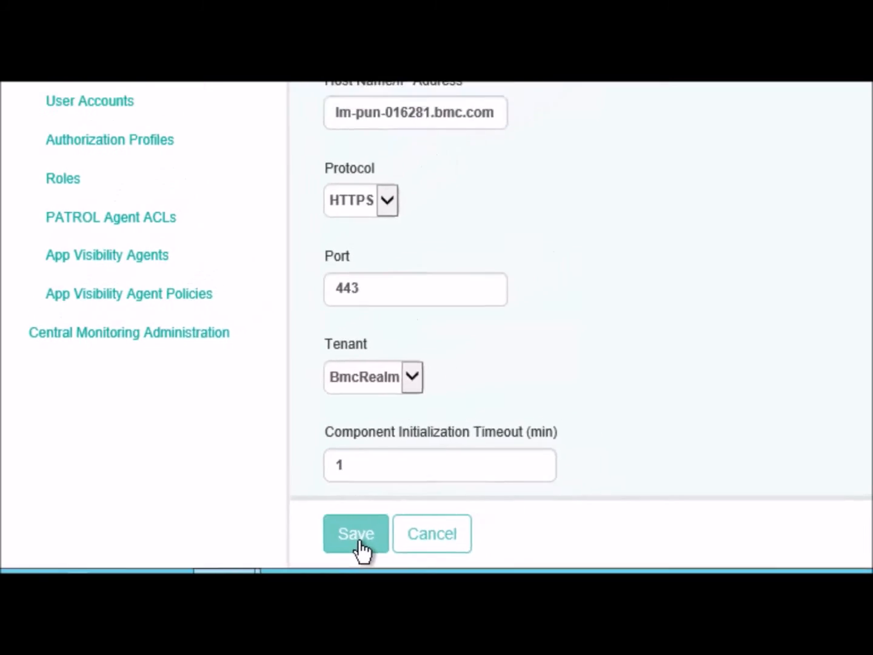
click(355, 533)
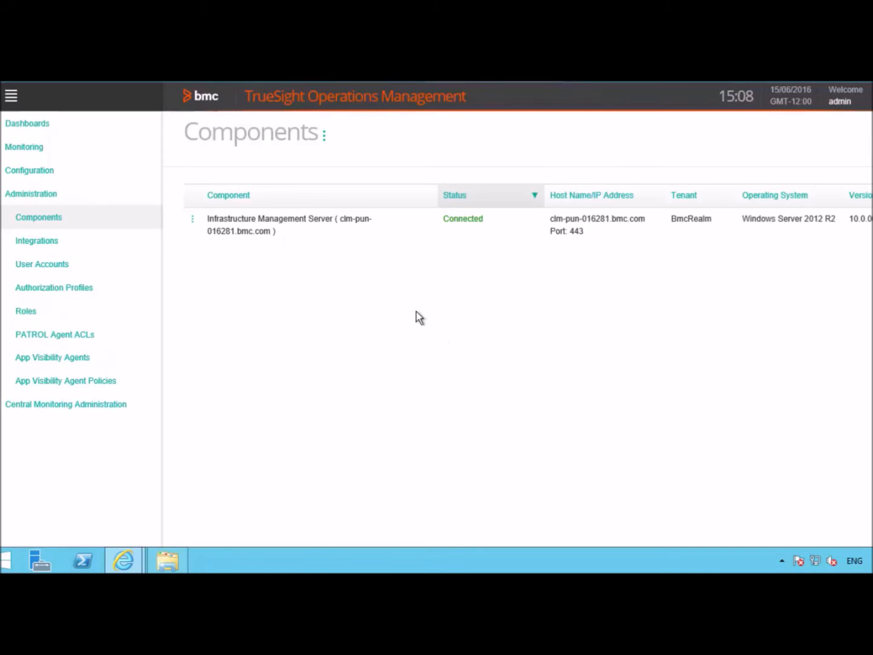
mouse_move(410, 299)
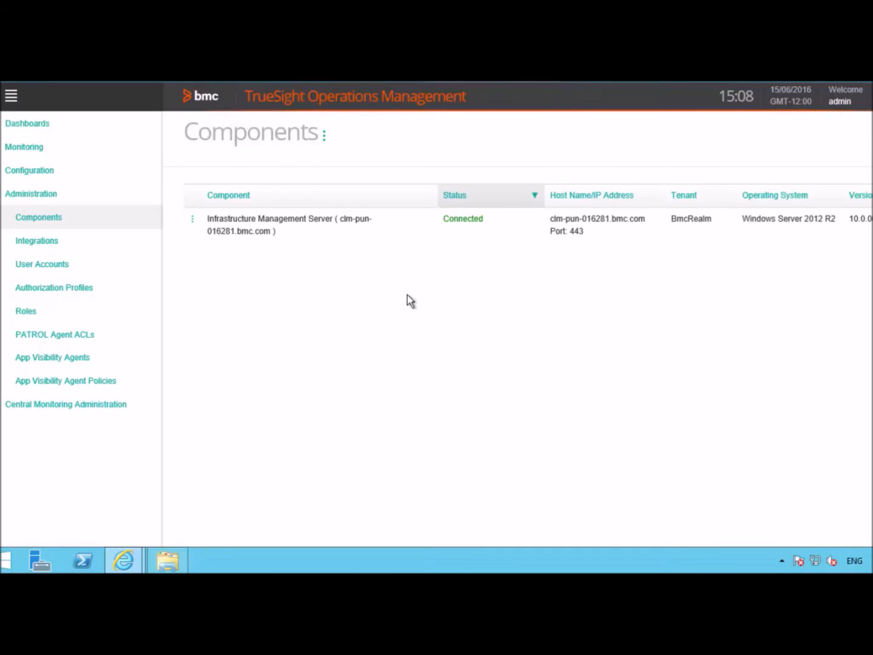
mouse_move(488, 235)
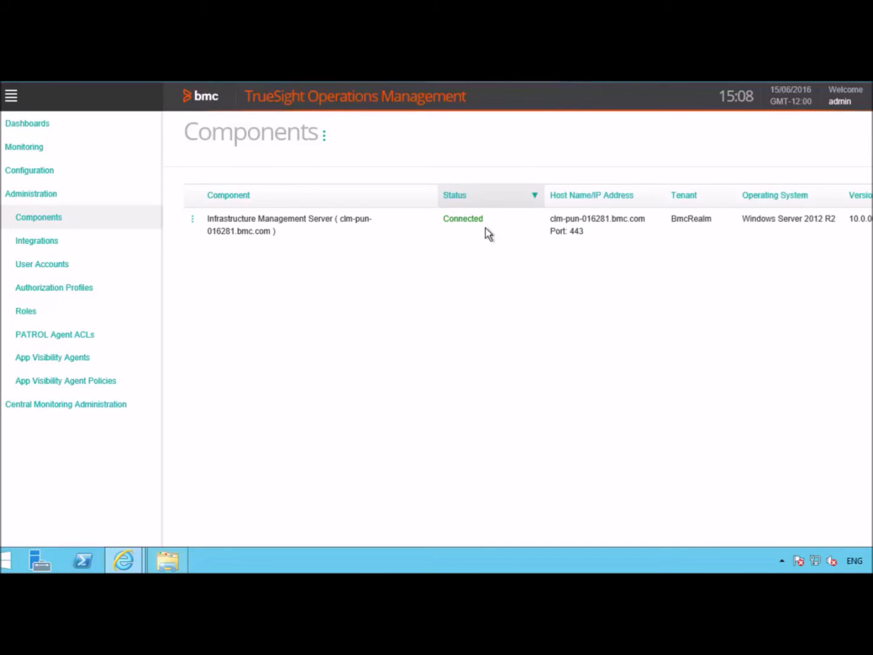
mouse_move(262, 252)
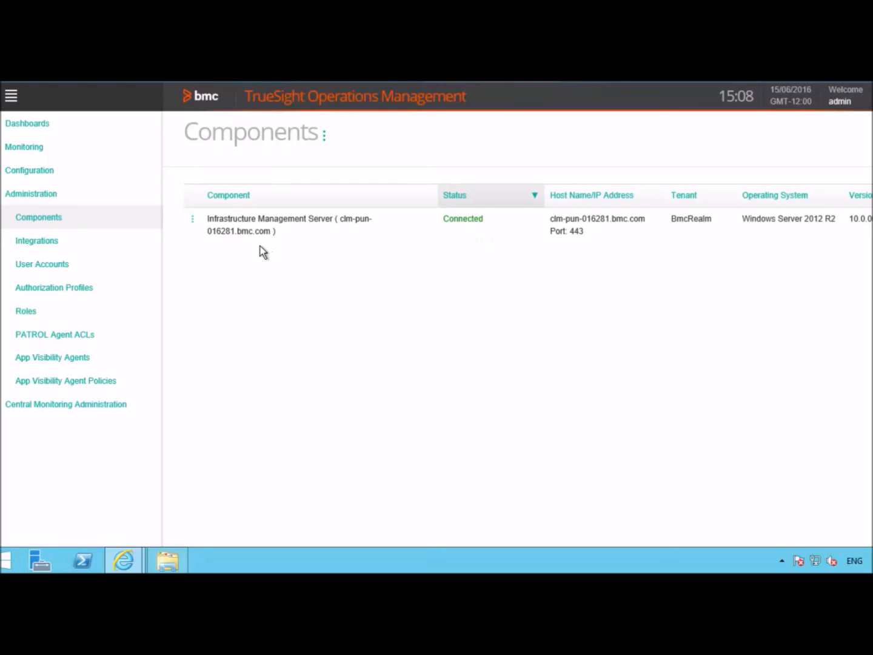
mouse_move(283, 236)
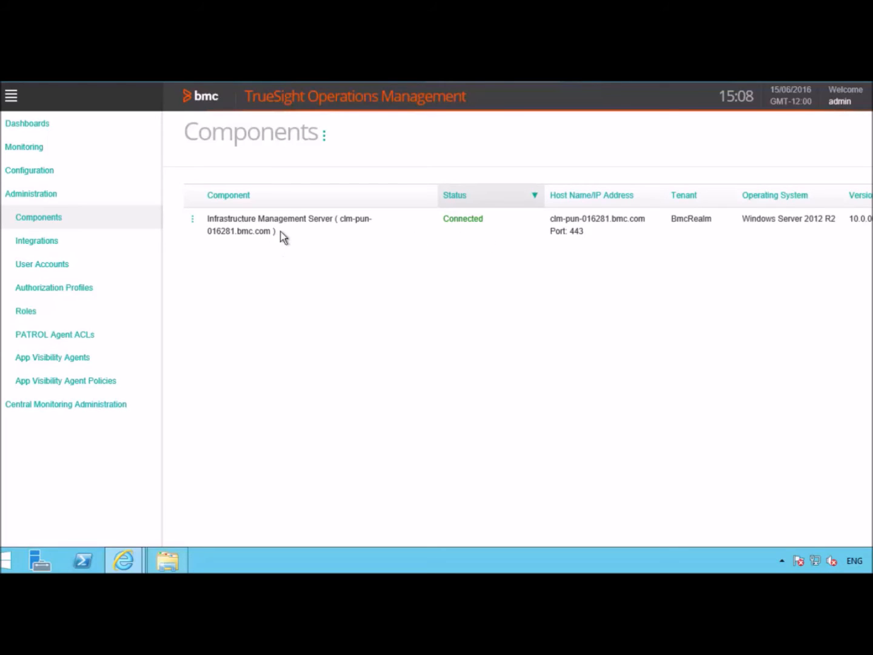
mouse_move(638, 245)
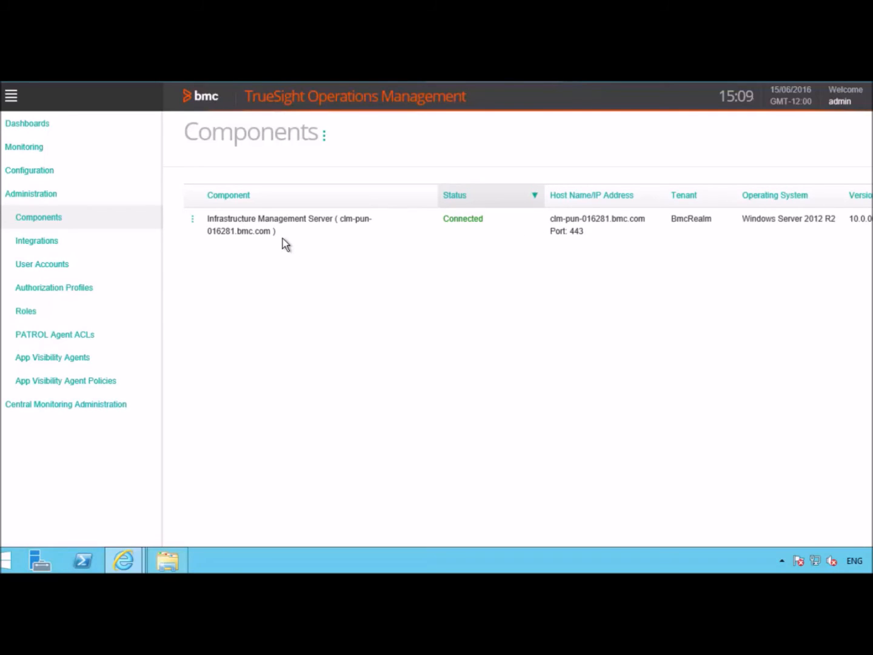
mouse_move(465, 233)
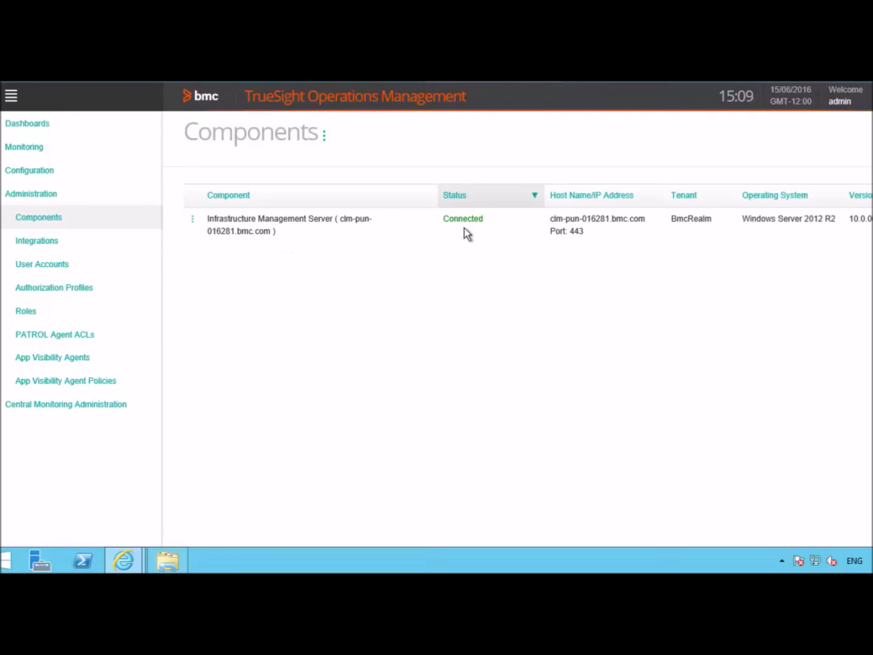
mouse_move(471, 231)
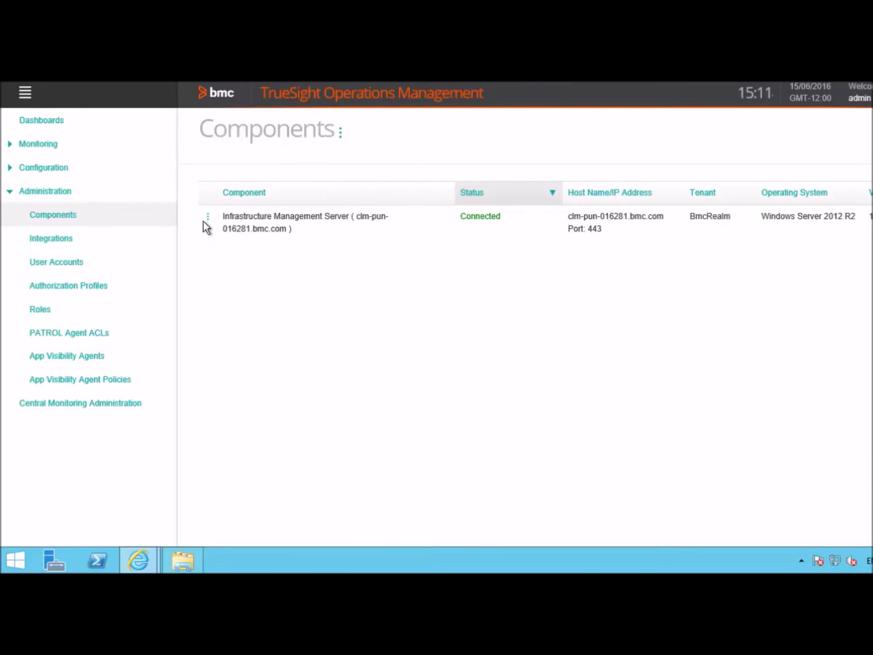
- Edit the Infrastructure Management Server entry from its row action menu
click(209, 217)
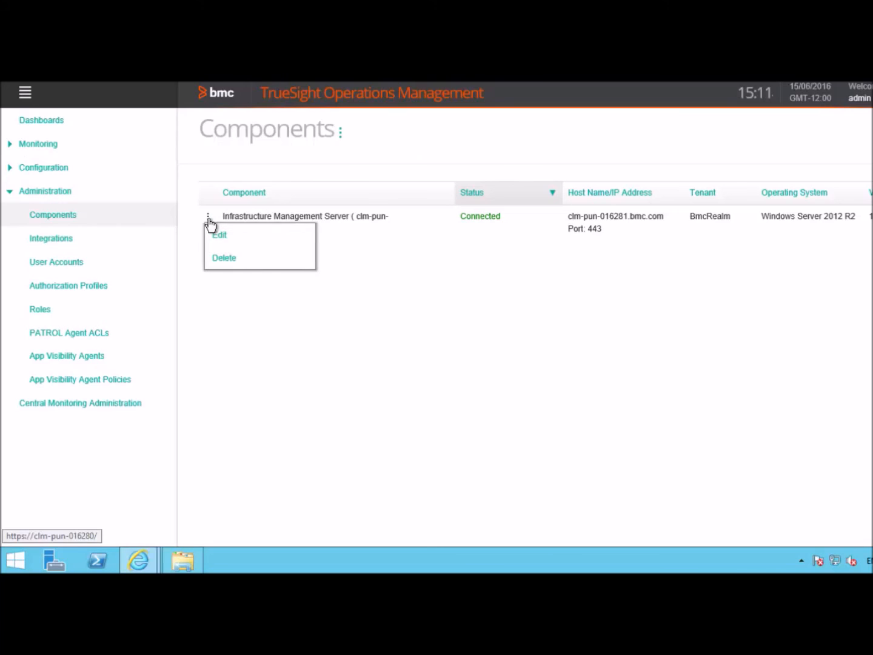
mouse_move(220, 237)
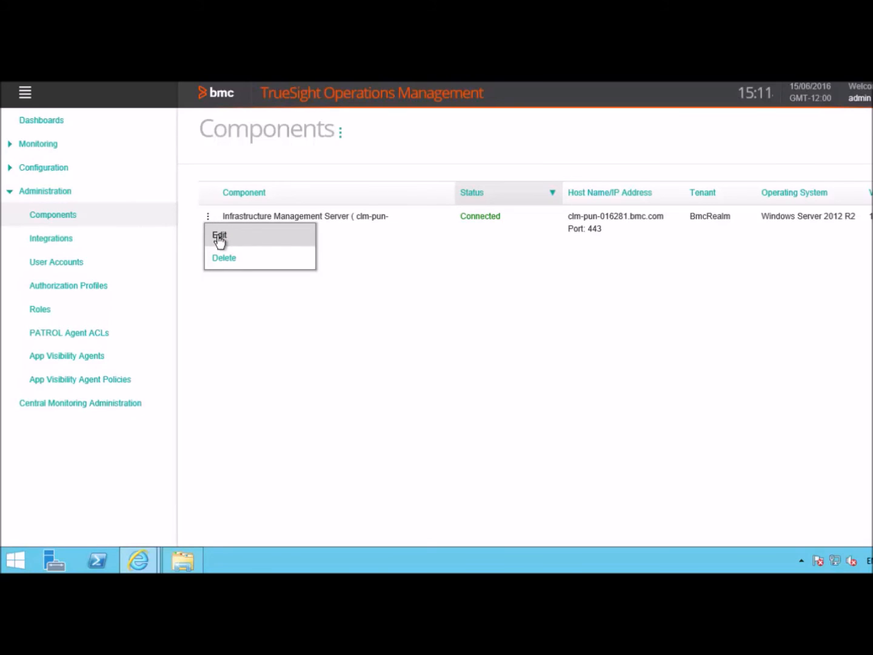
click(220, 234)
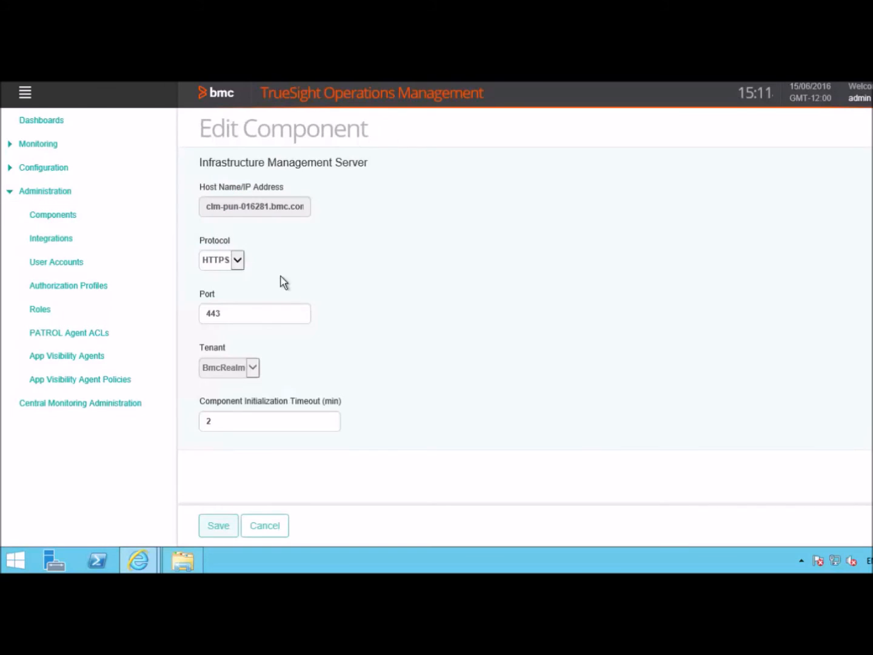
mouse_move(311, 303)
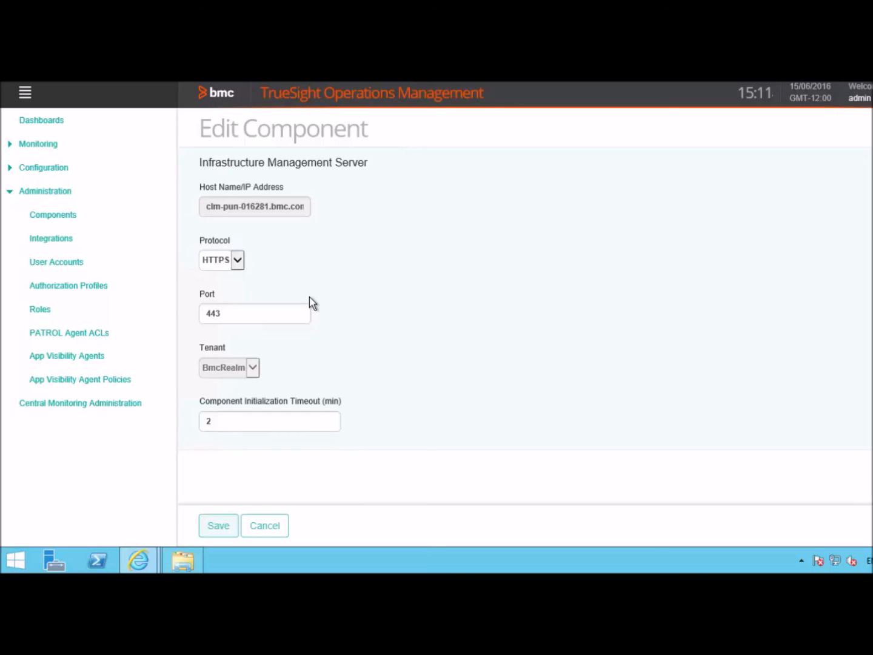
mouse_move(265, 526)
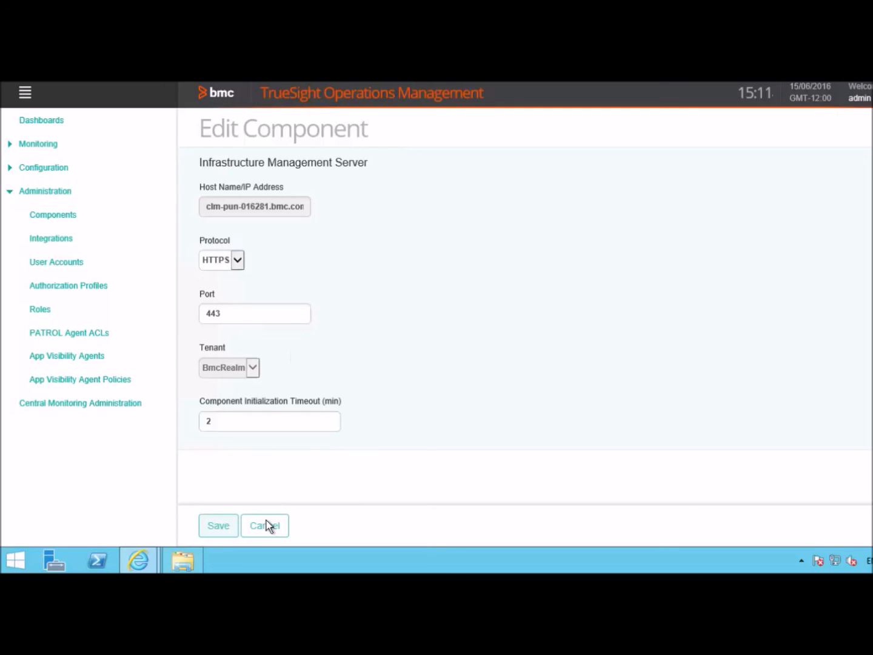
- Cancel the edit and reveal Add Component on the Components list
click(265, 526)
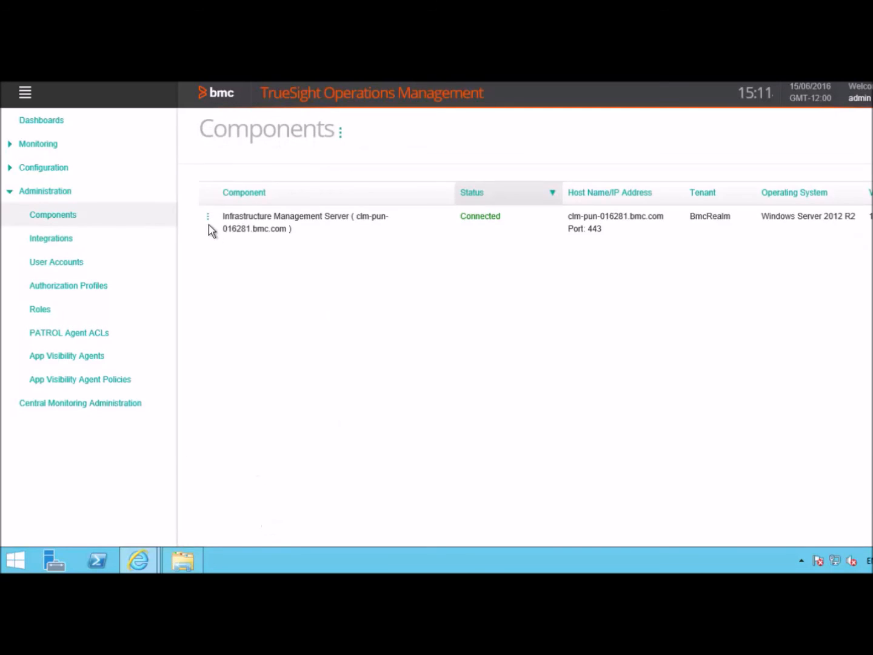
click(208, 216)
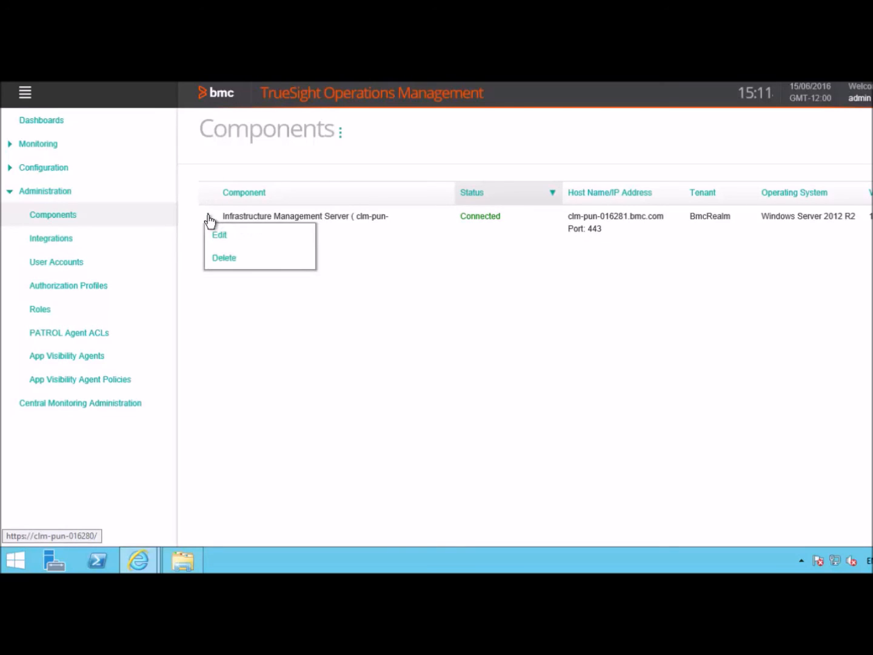
mouse_move(222, 261)
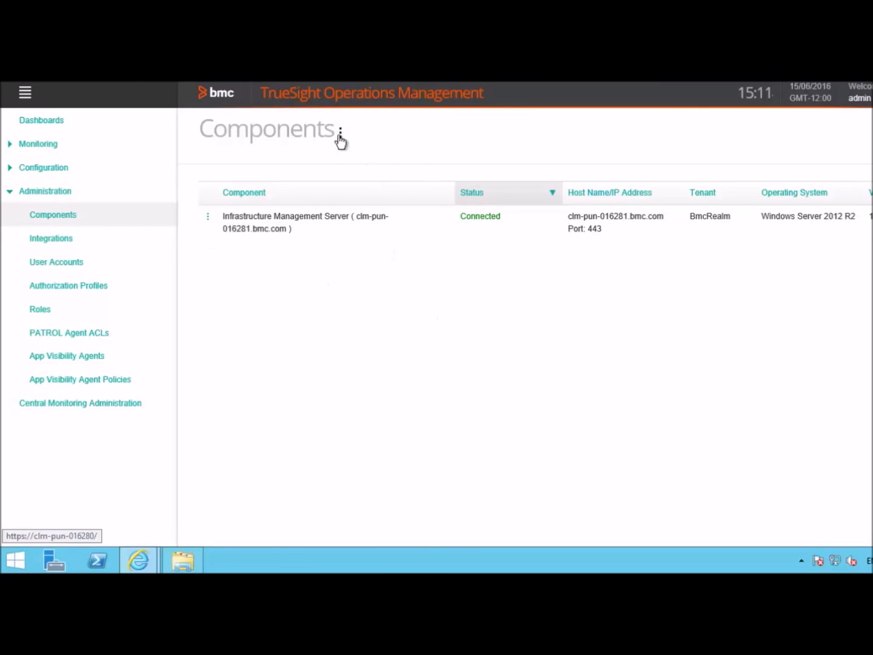
click(338, 129)
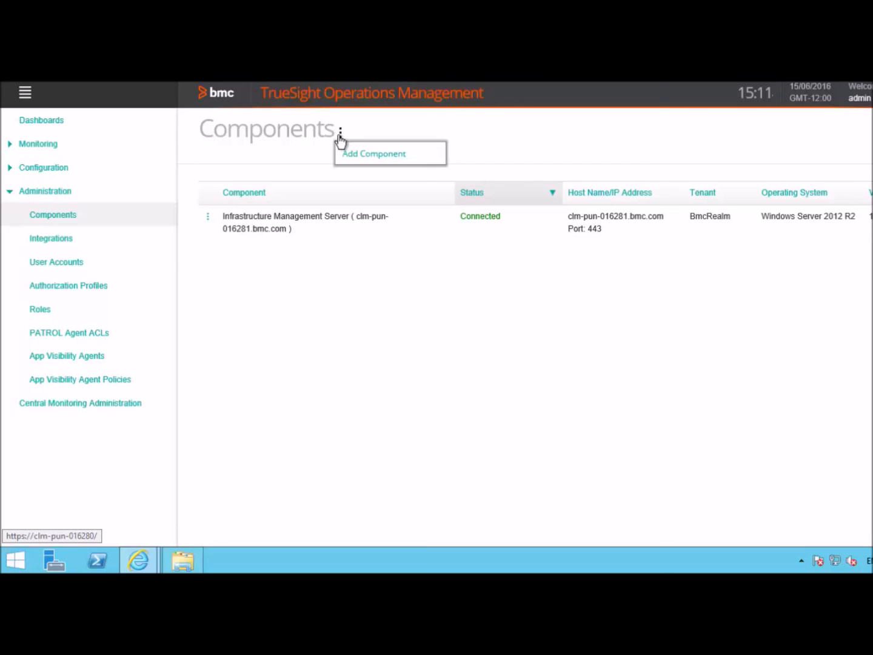
mouse_move(400, 285)
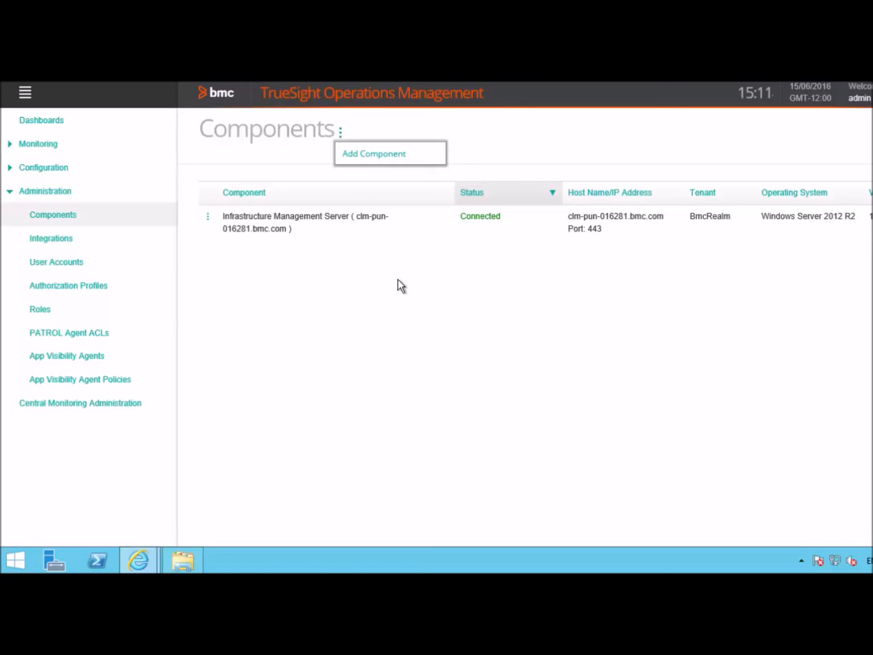